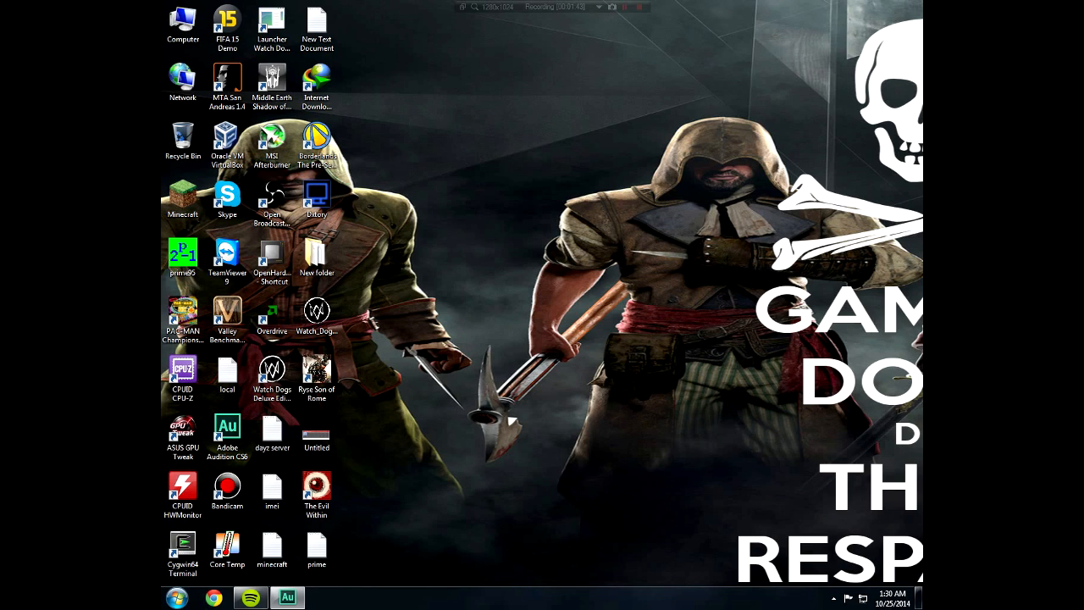
mouse_move(171, 403)
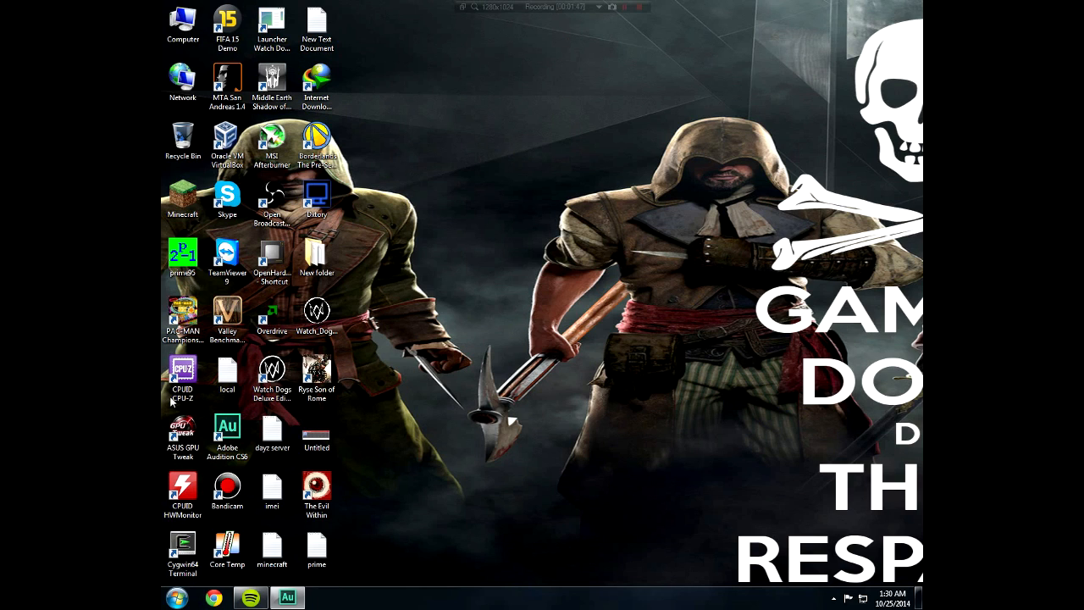
Launch CPU-Z and CPUID HWMonitor to view FX-8350 details and sensor readings.
double_click(182, 372)
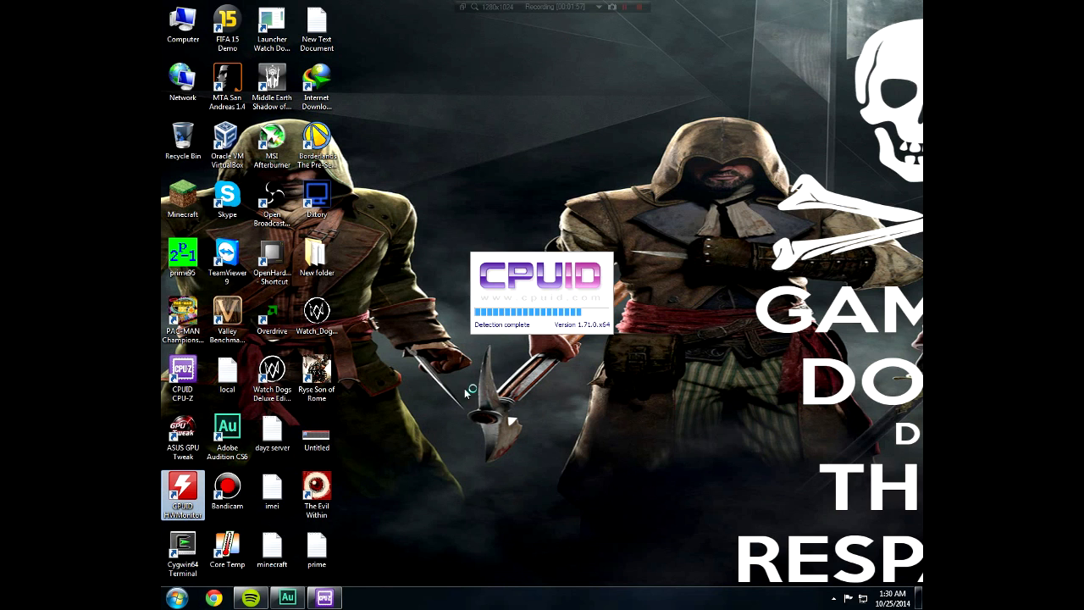
double_click(182, 493)
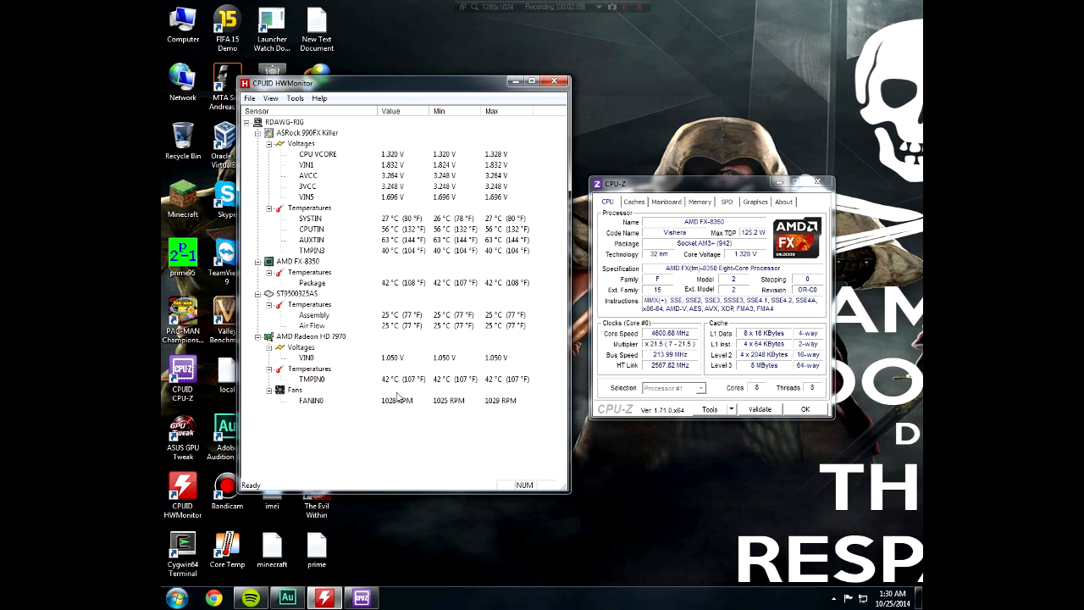
mouse_move(494, 294)
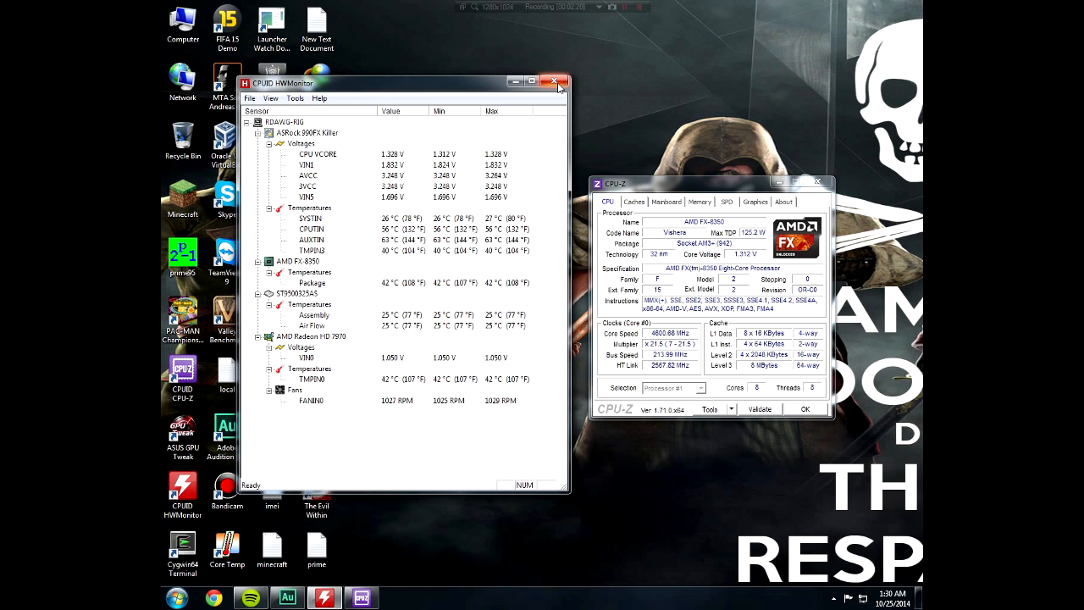
Close CPU-Z and HWMonitor, then right-click the empty desktop.
click(557, 82)
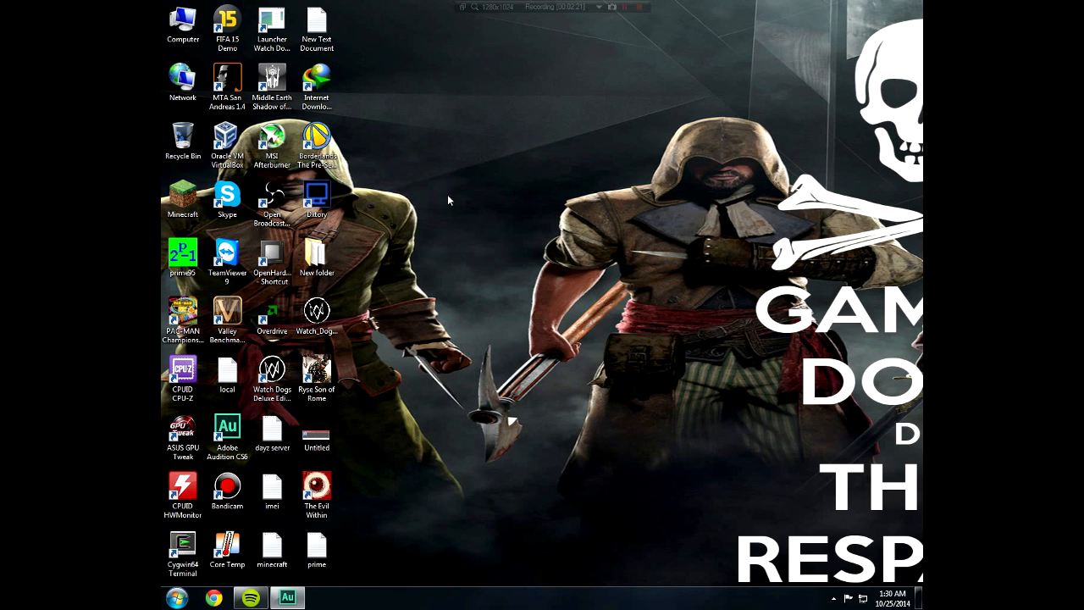
mouse_move(429, 214)
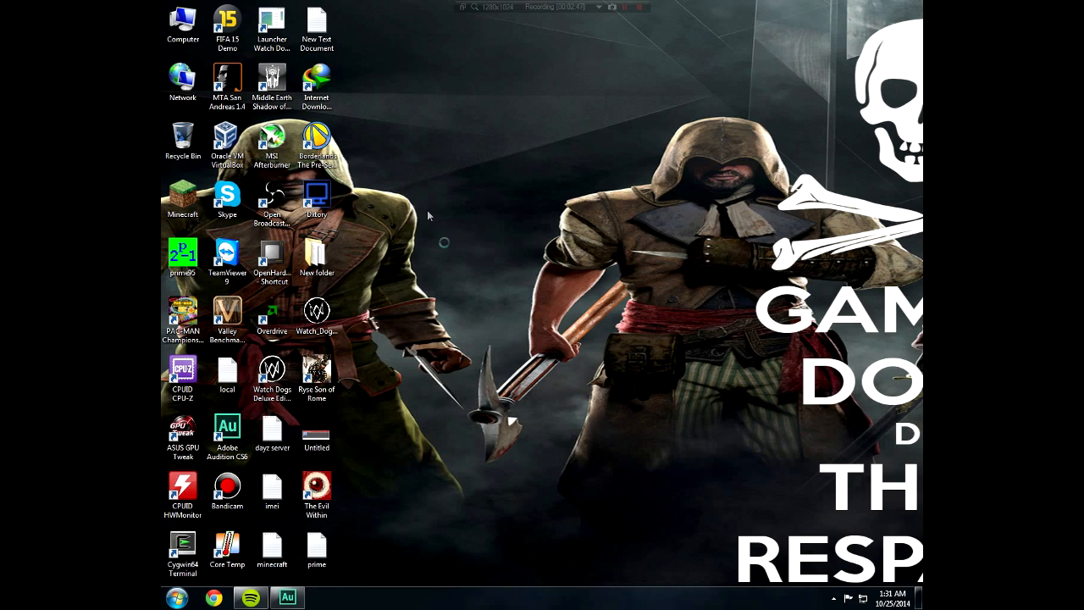
right_click(428, 214)
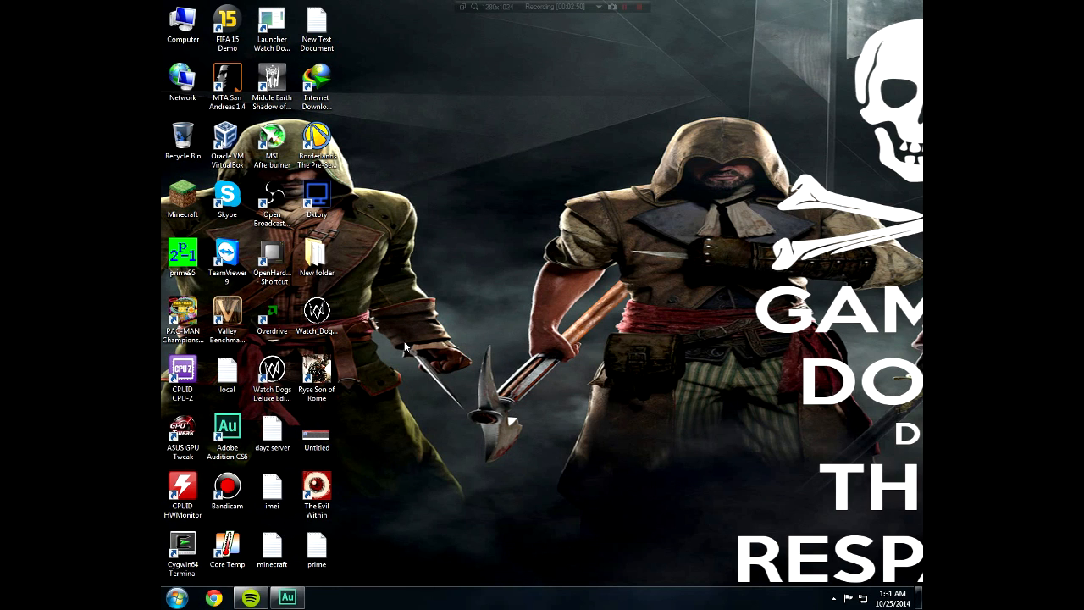
mouse_move(448, 364)
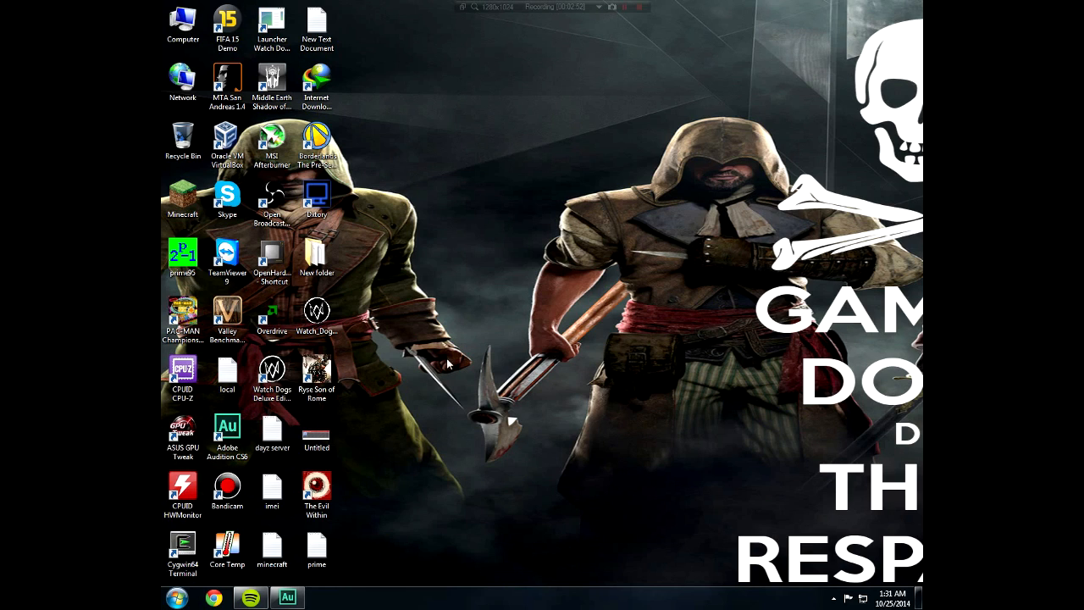
mouse_move(450, 367)
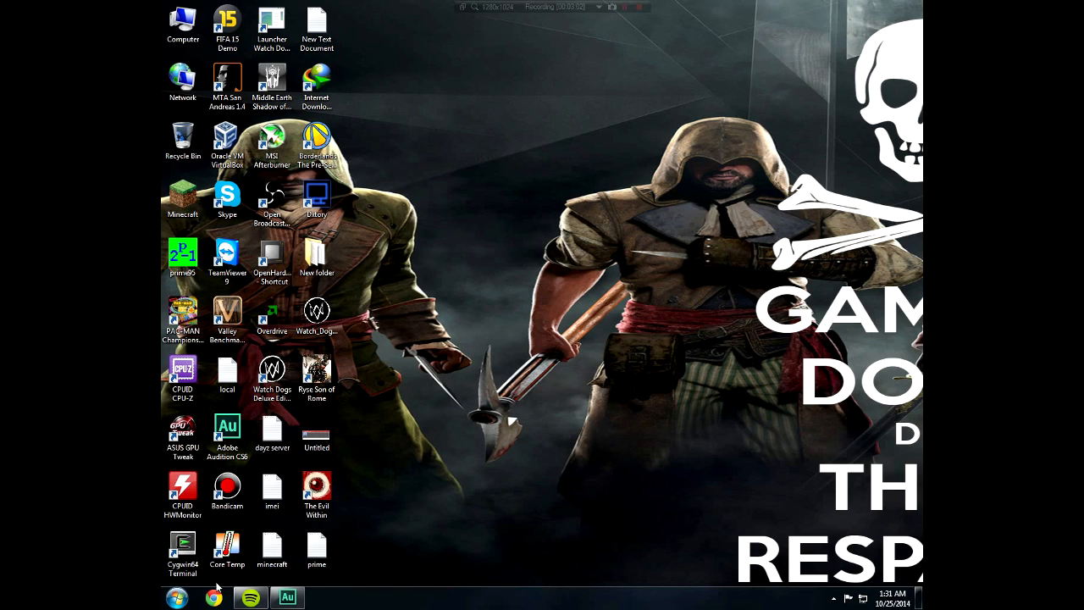
mouse_move(519, 362)
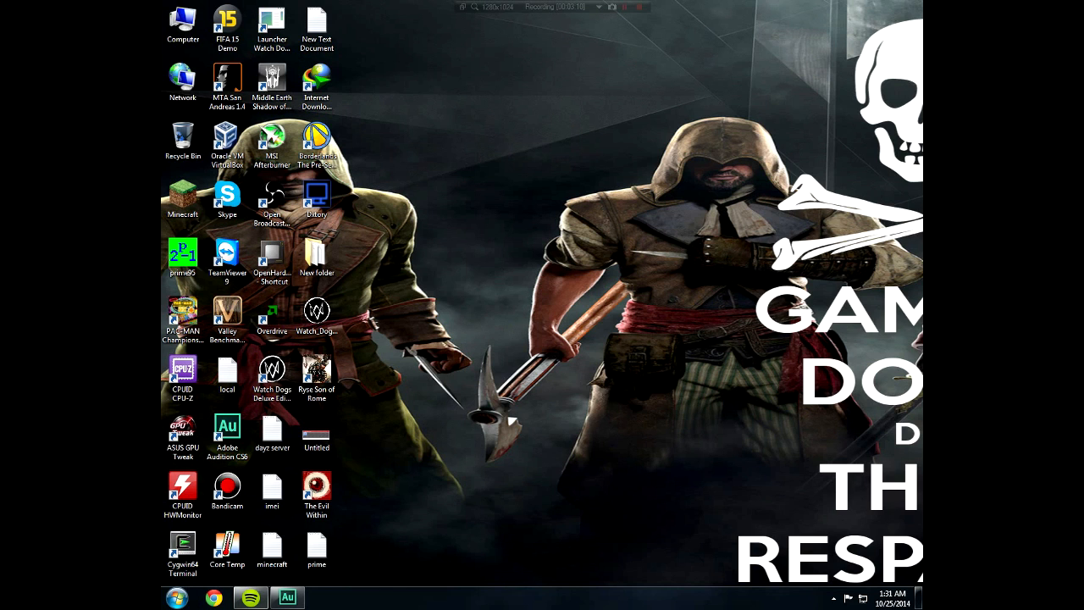
click(176, 597)
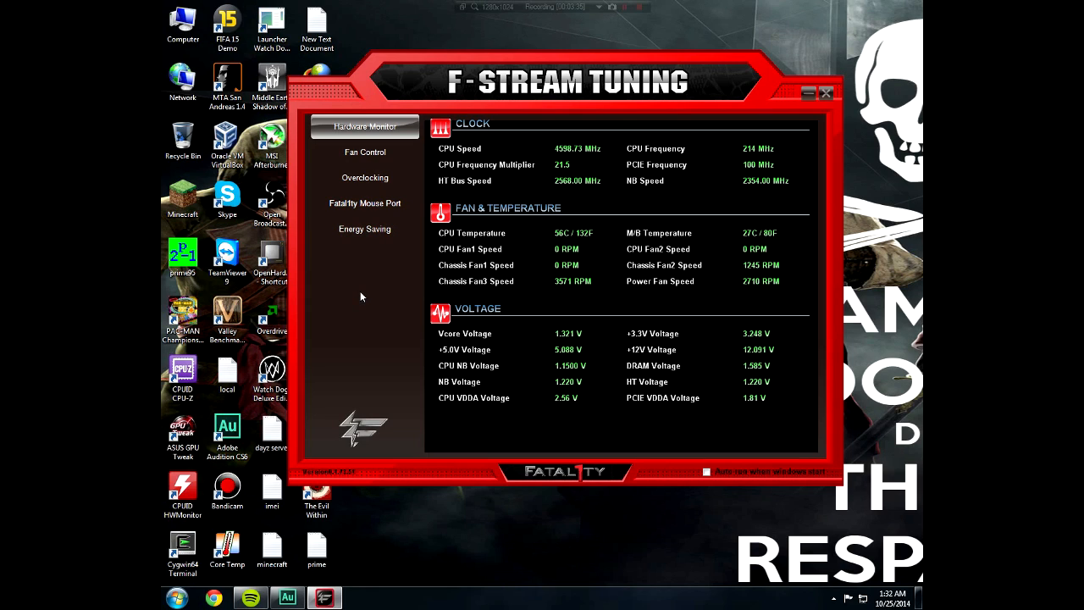
mouse_move(717, 358)
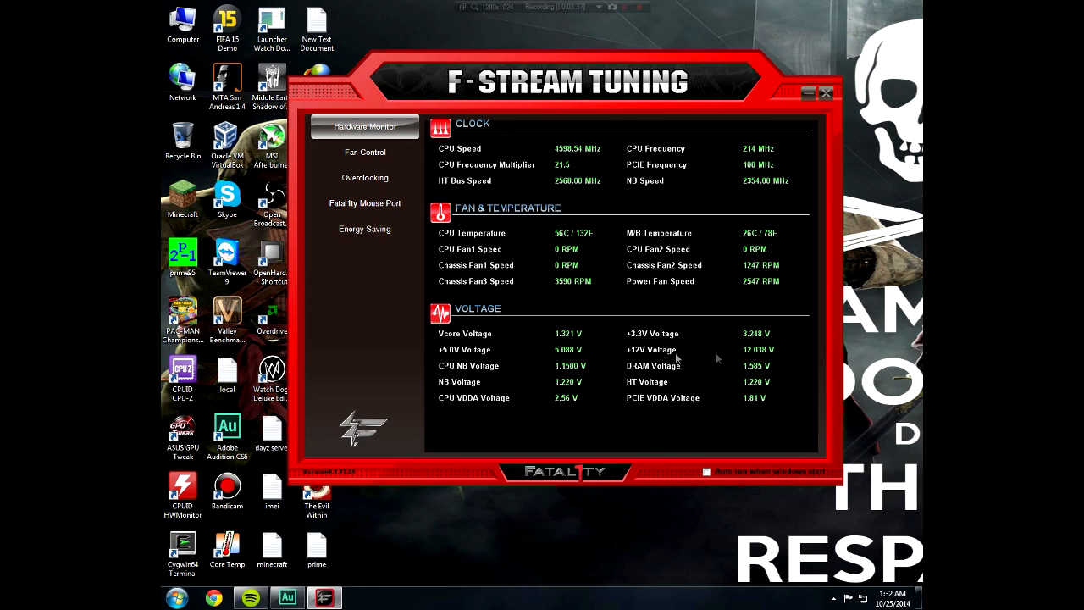
mouse_move(518, 147)
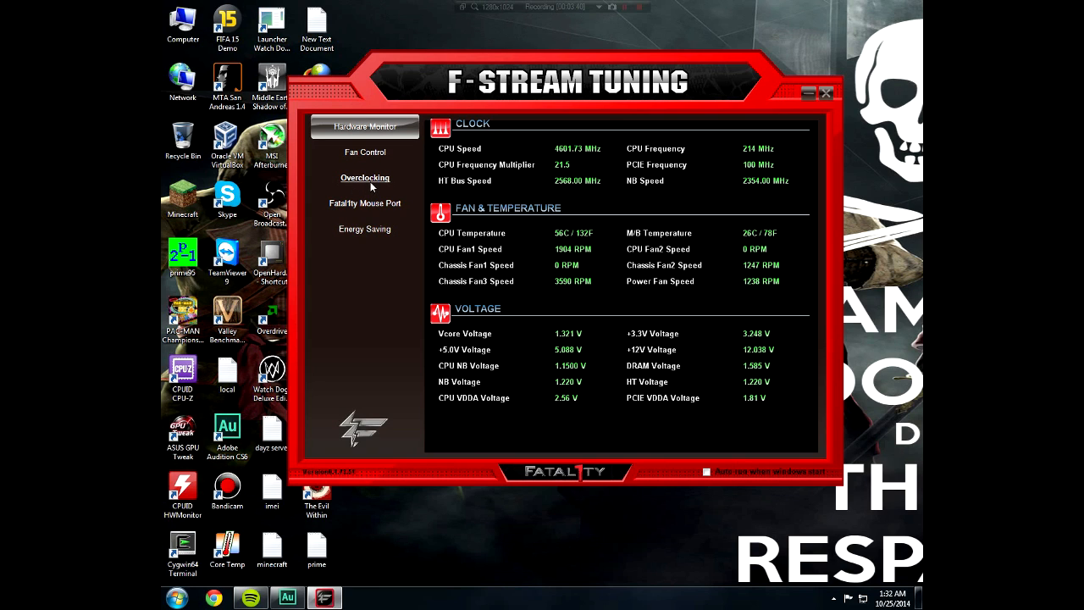
click(365, 178)
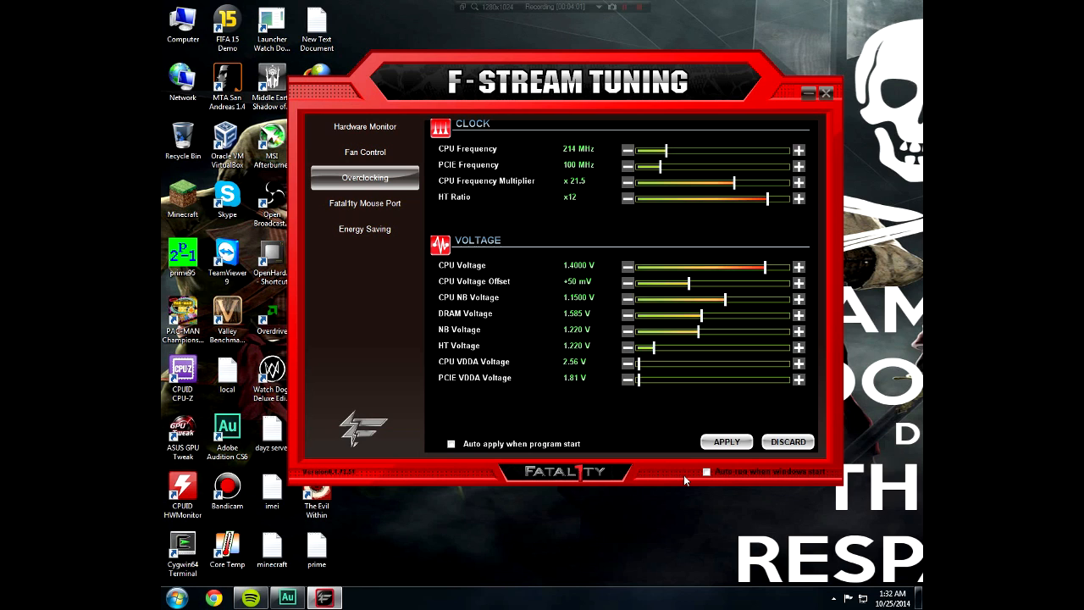
click(825, 93)
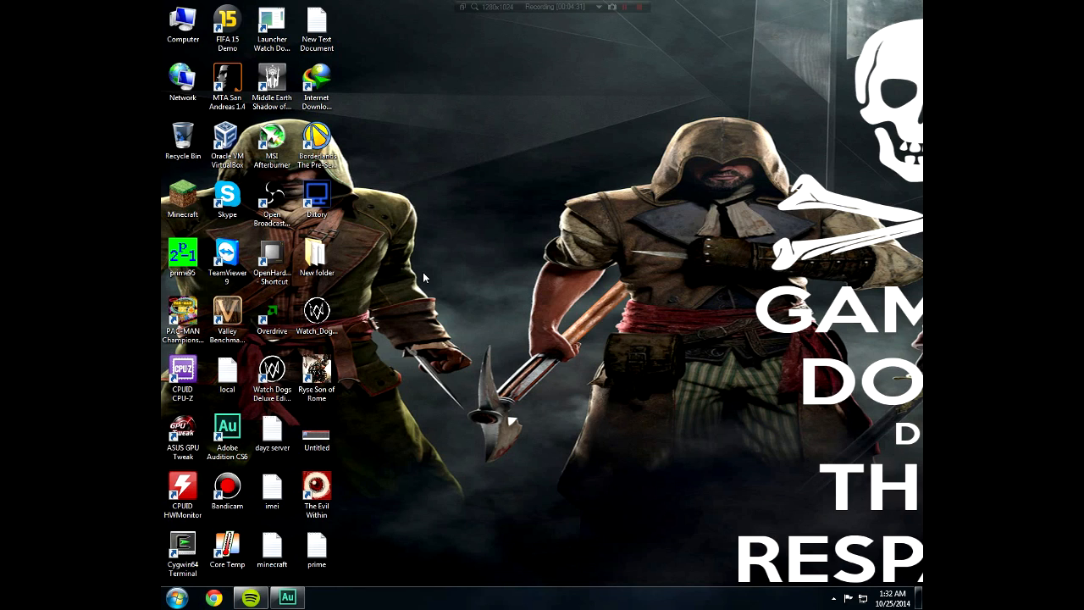
mouse_move(424, 290)
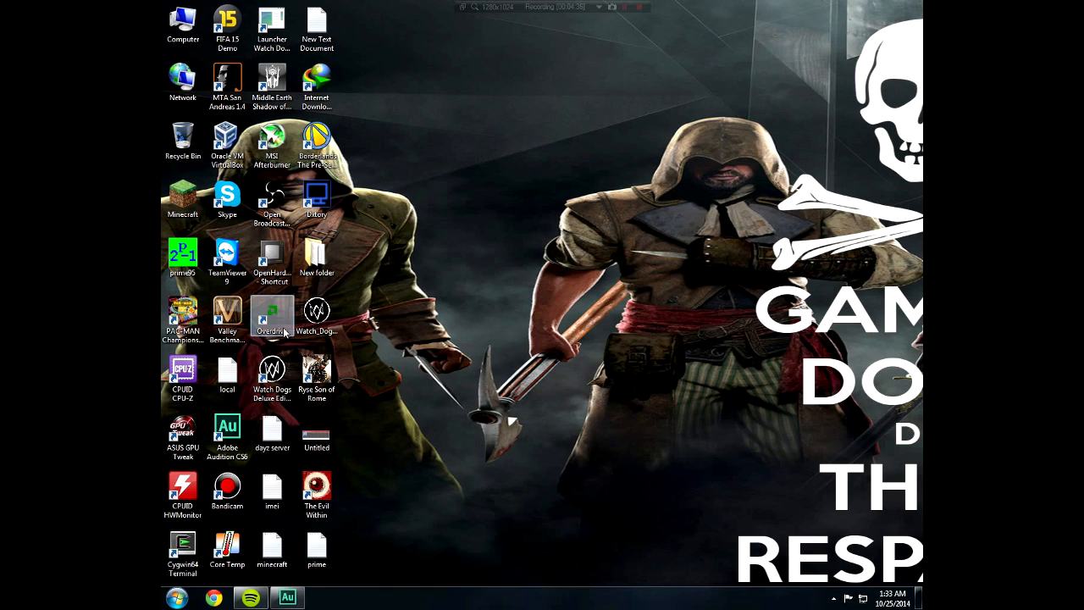
Start AMD OverDrive, accept the risk warning, and view the Clock/Voltage page.
double_click(272, 315)
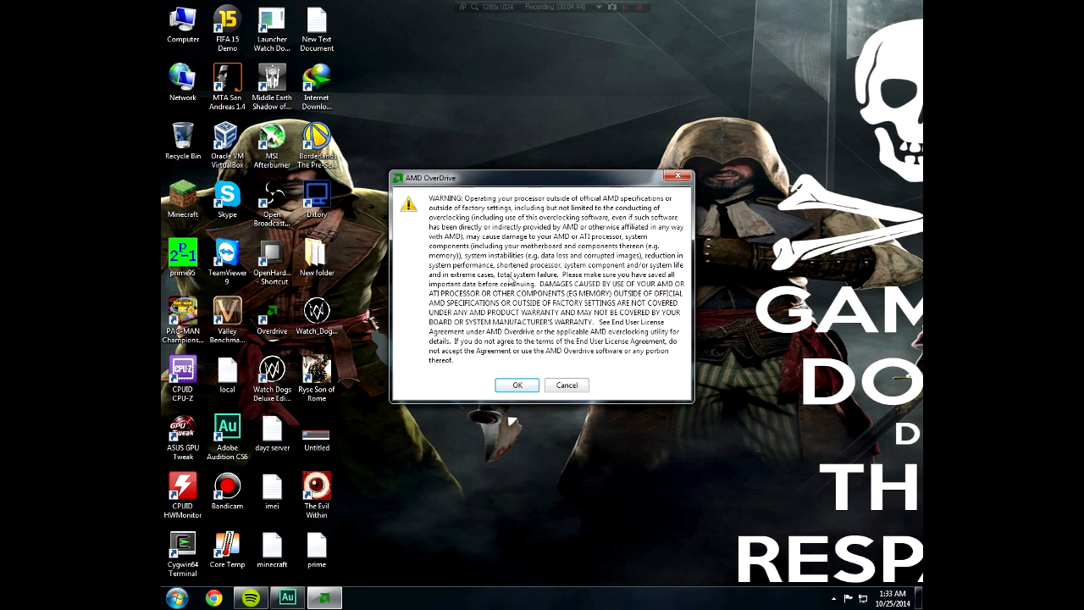
click(516, 385)
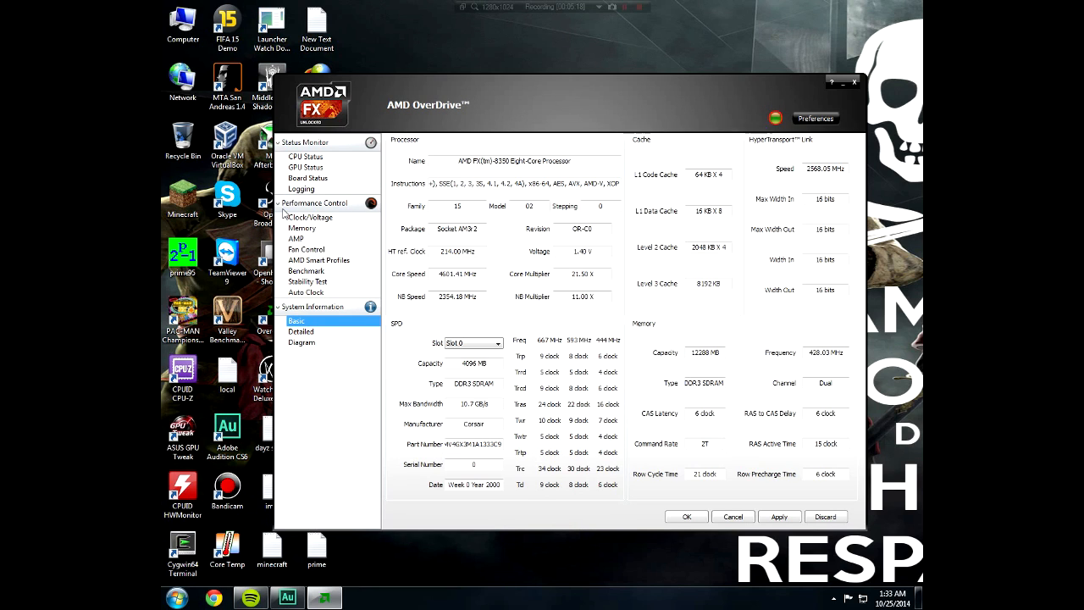
click(310, 216)
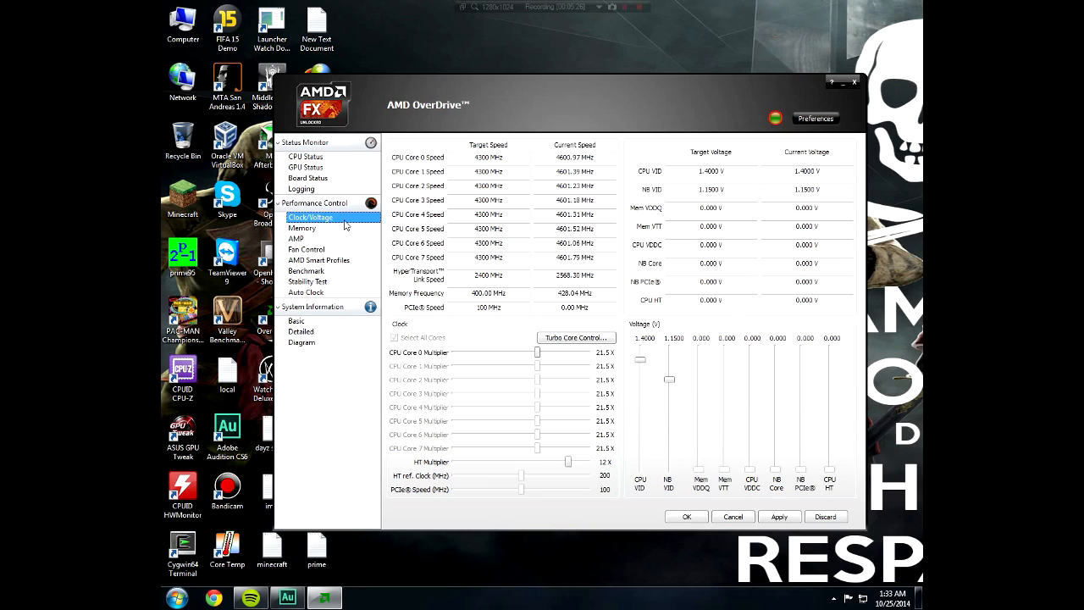
mouse_move(819, 476)
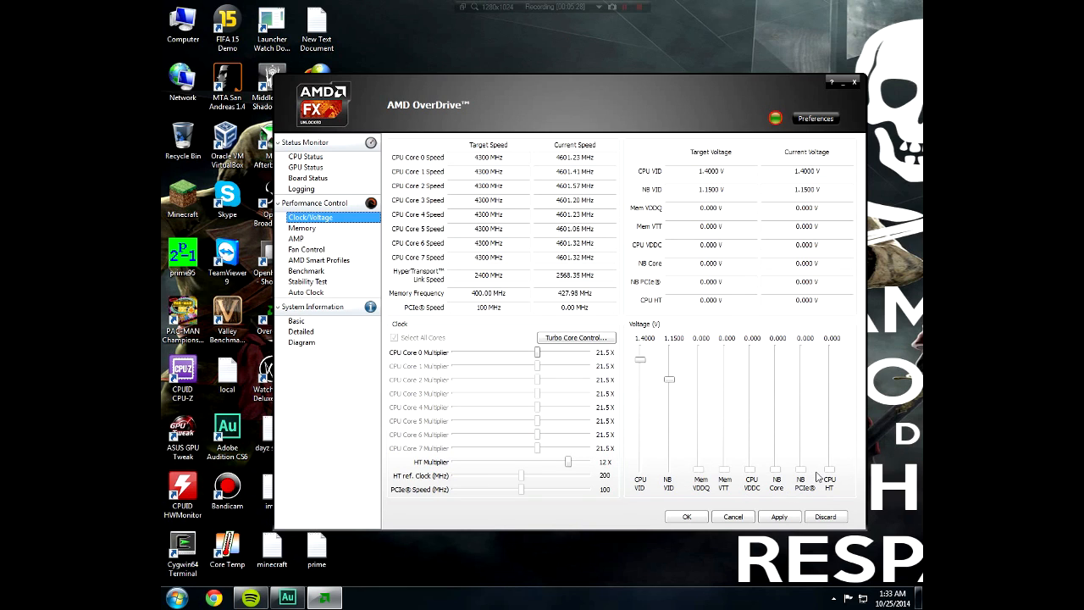
mouse_move(663, 508)
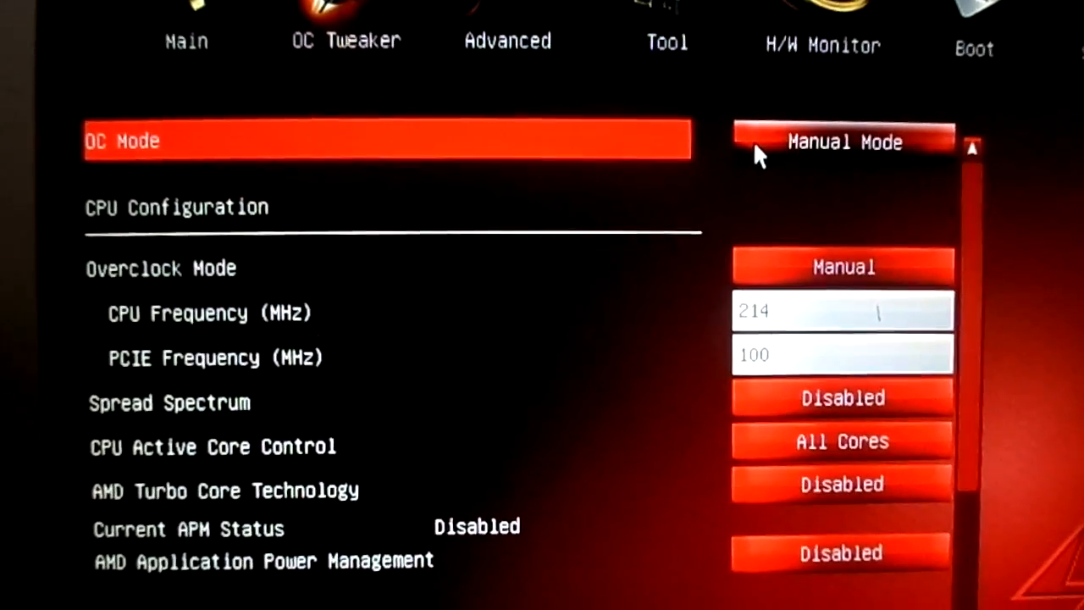
Scroll through OC Tweaker confirming multiplier x21.5 (4601 MHz) at 1.4000 V.
scroll(down, 3)
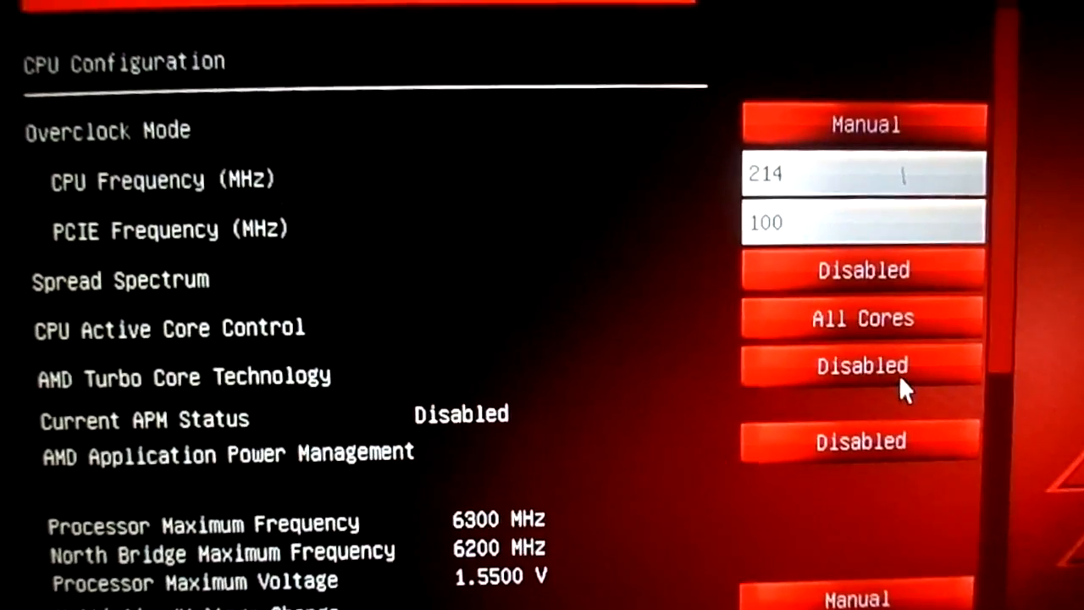
scroll(down, 3)
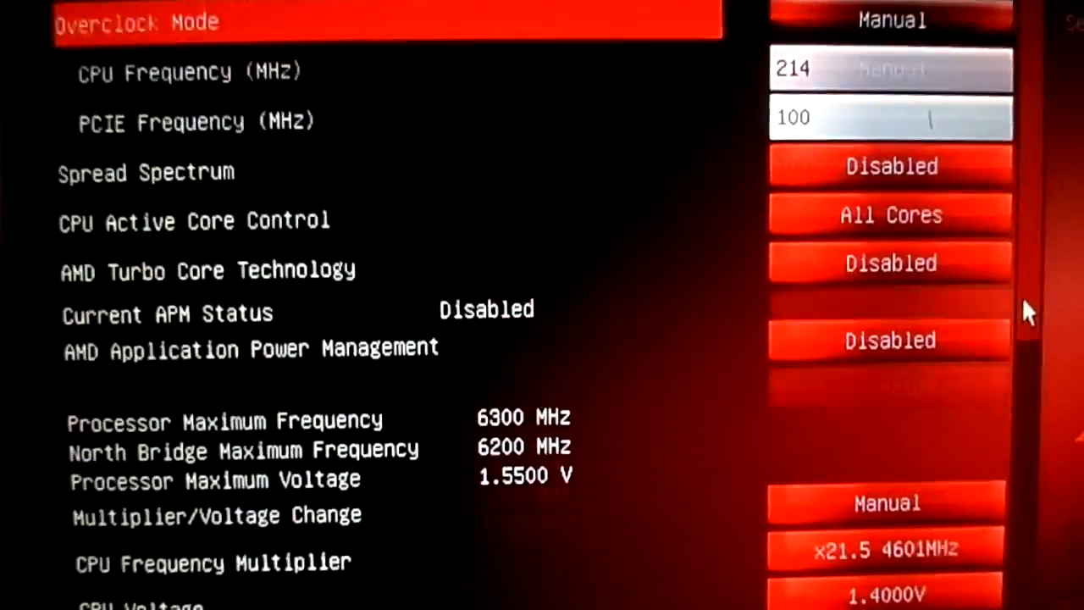
scroll(down, 3)
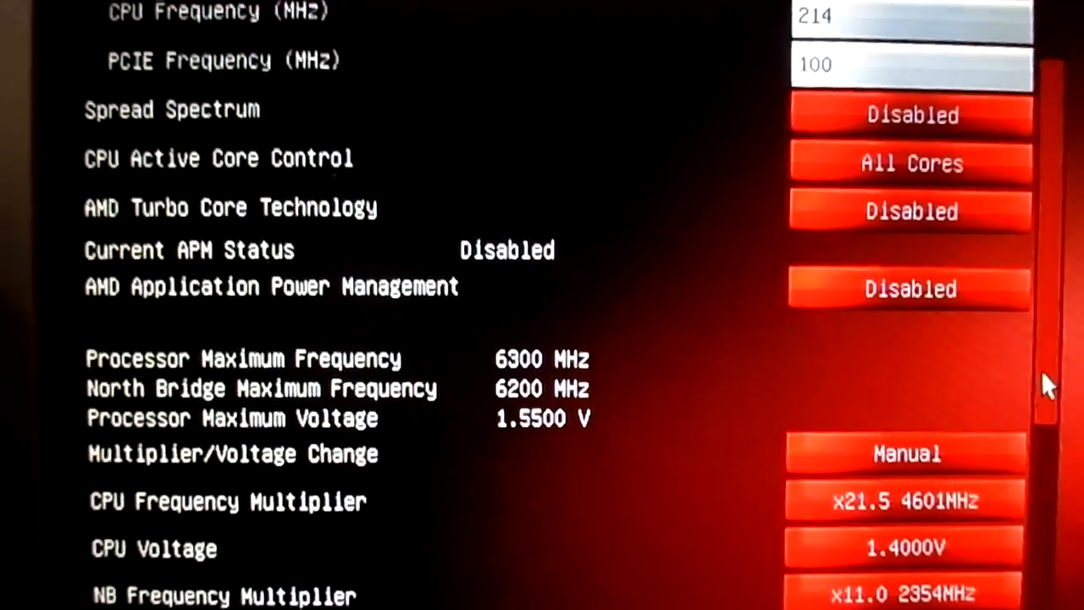
scroll(down, 3)
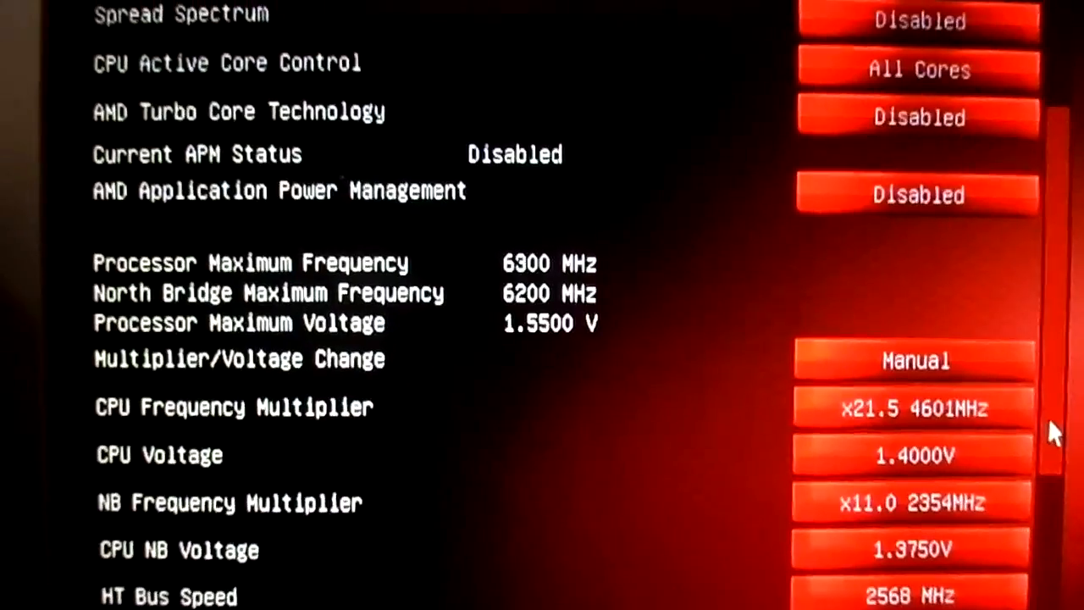
scroll(down, 3)
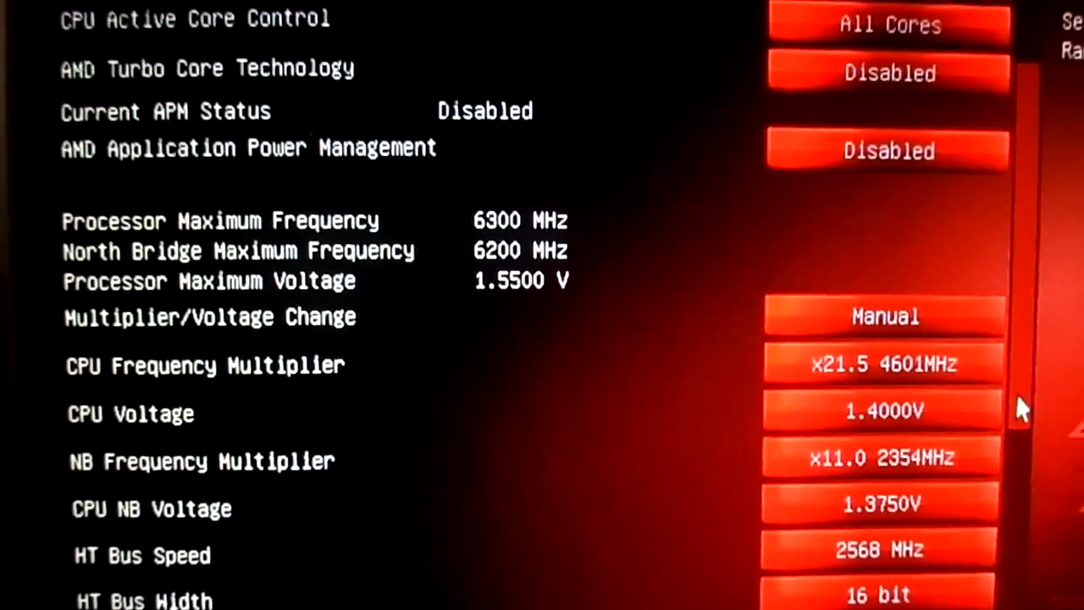
scroll(down, 3)
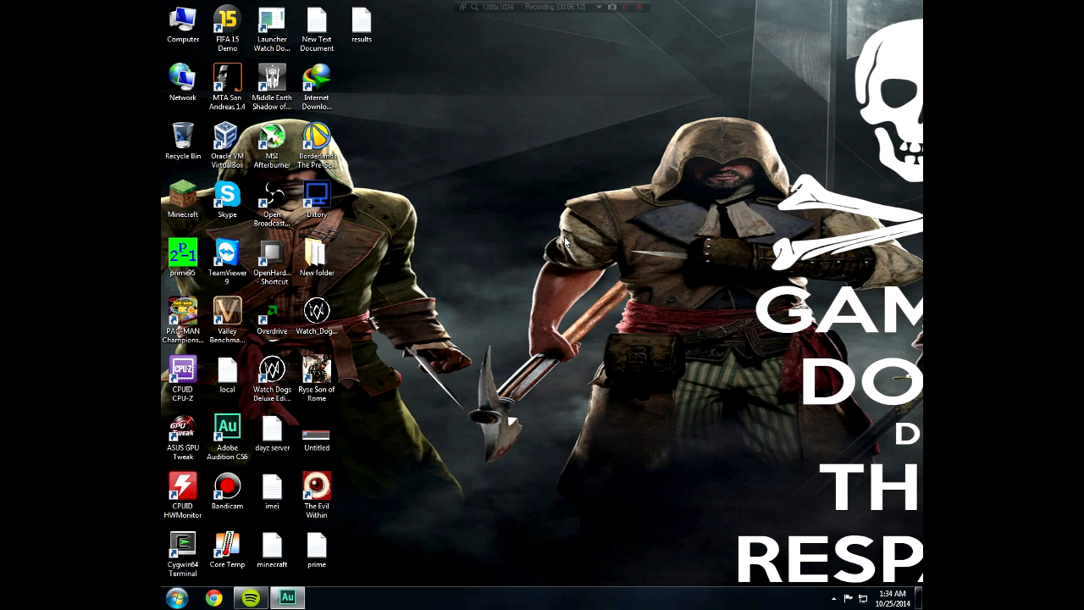
mouse_move(415, 405)
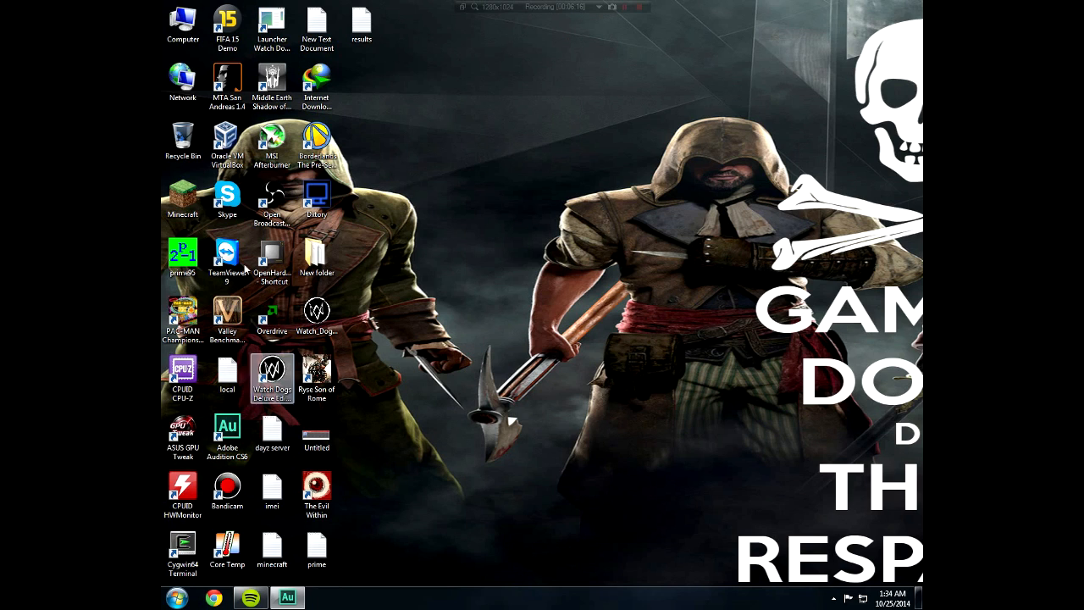
Select desktop icons and launch the Overdrive shortcut, bringing up its warning.
click(182, 199)
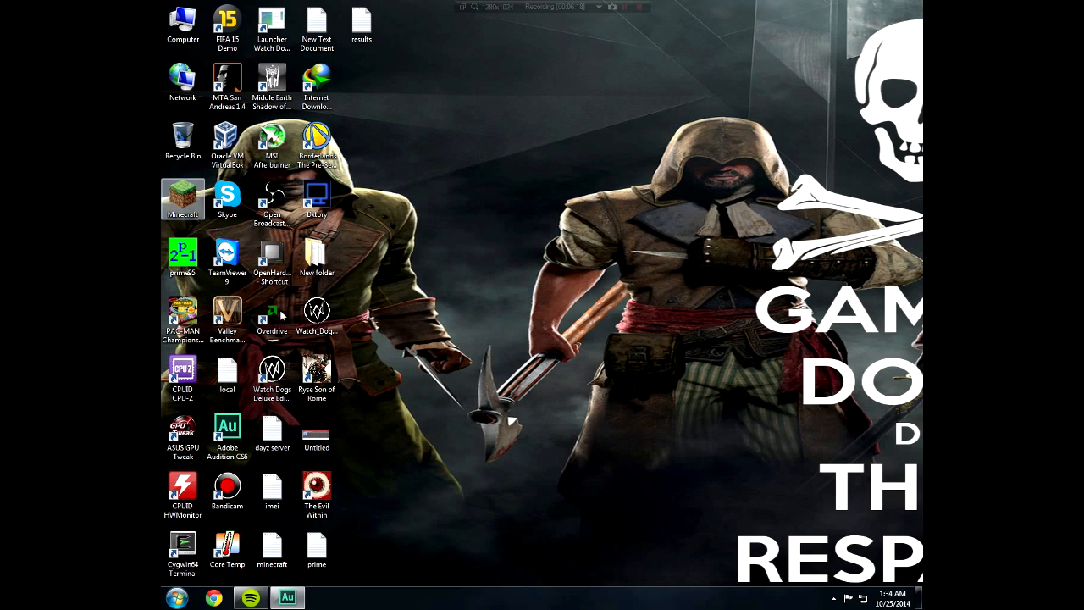
click(182, 256)
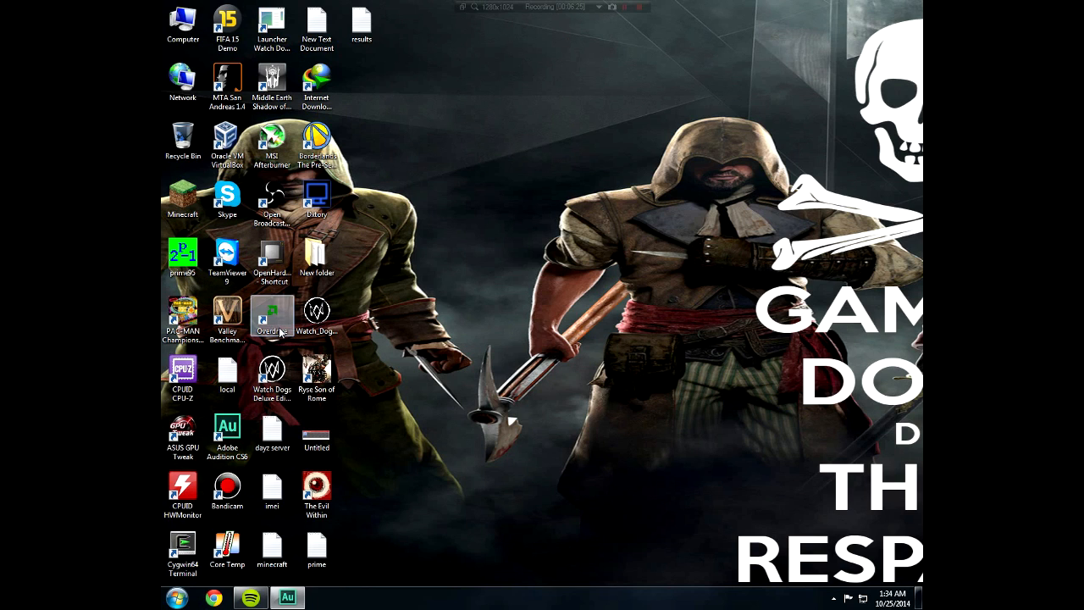
double_click(272, 314)
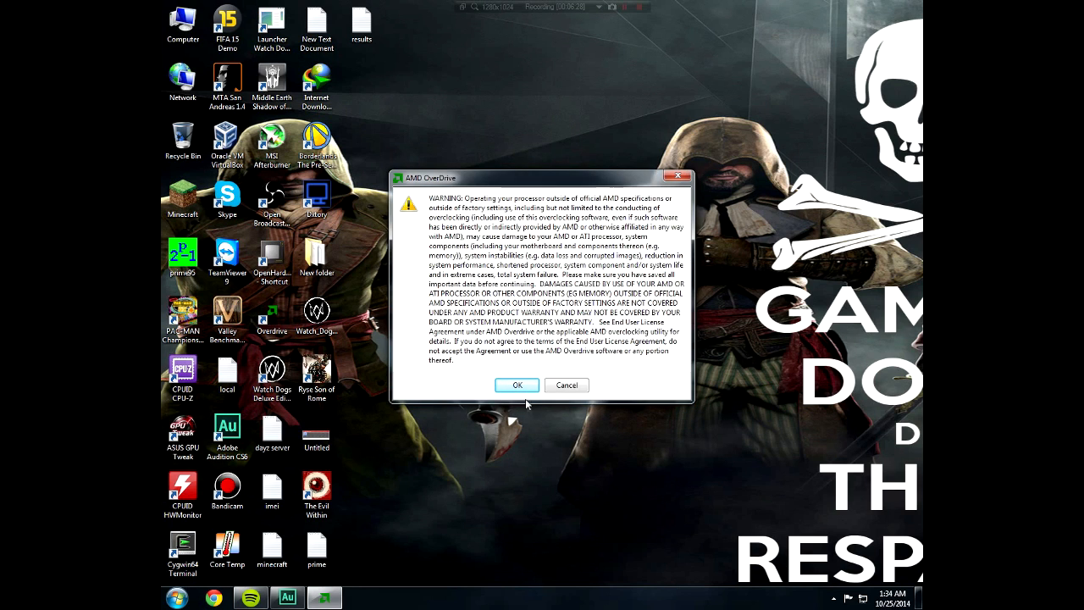
Accept the overclocking warning and view the Stability Test page.
click(517, 385)
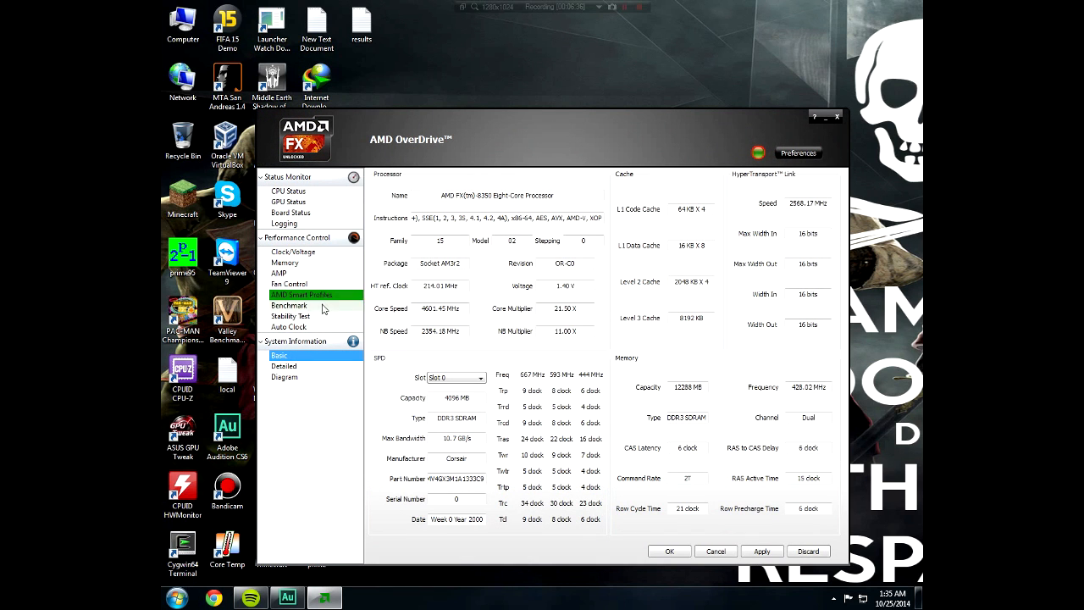
click(289, 316)
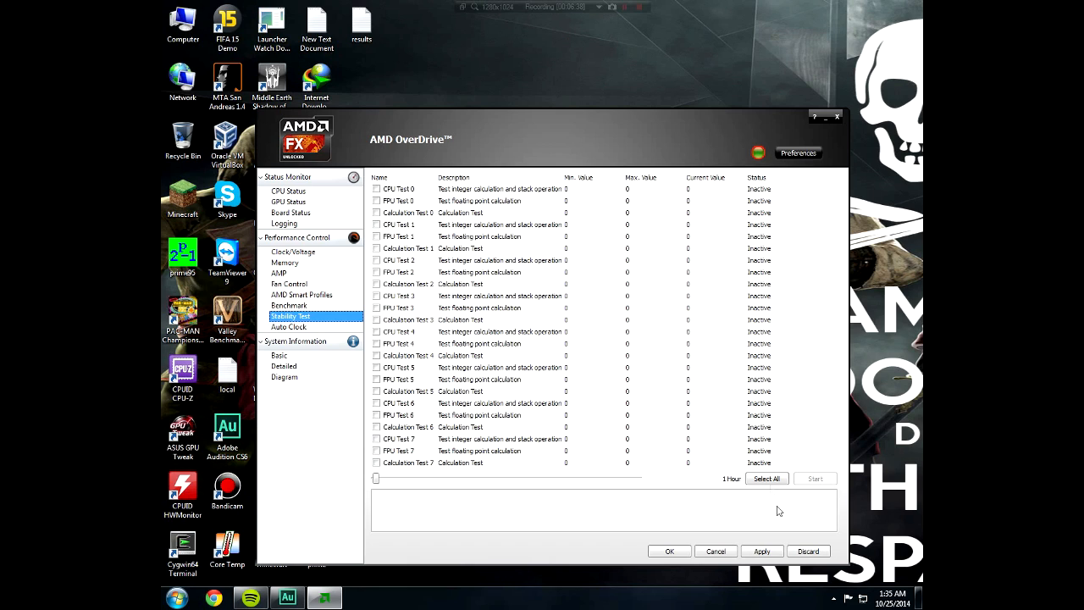
Select all stability tests and start them, acknowledging the hang warning.
click(765, 478)
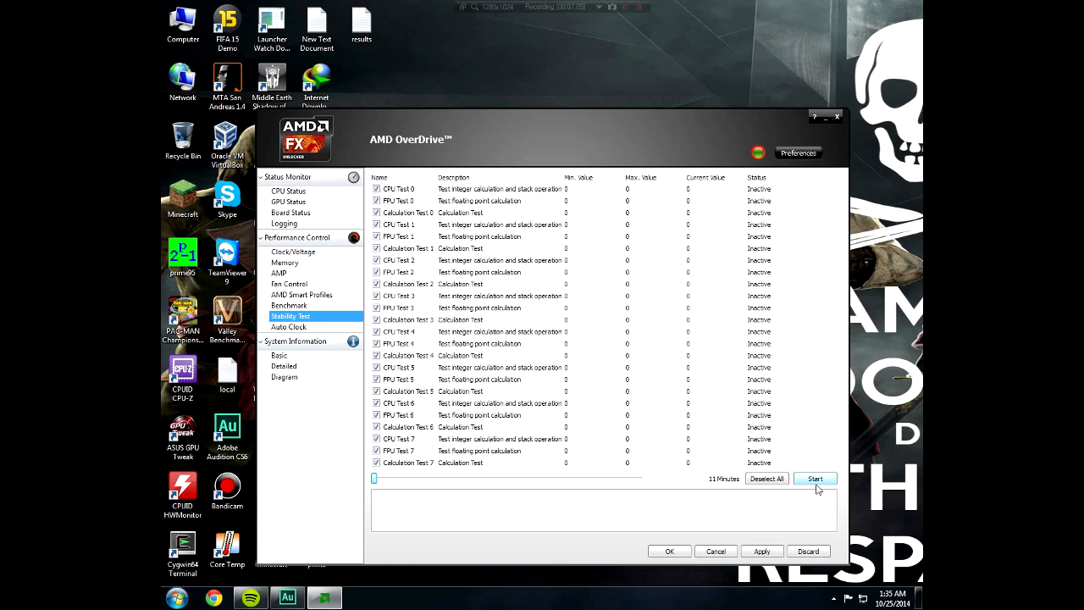
click(814, 478)
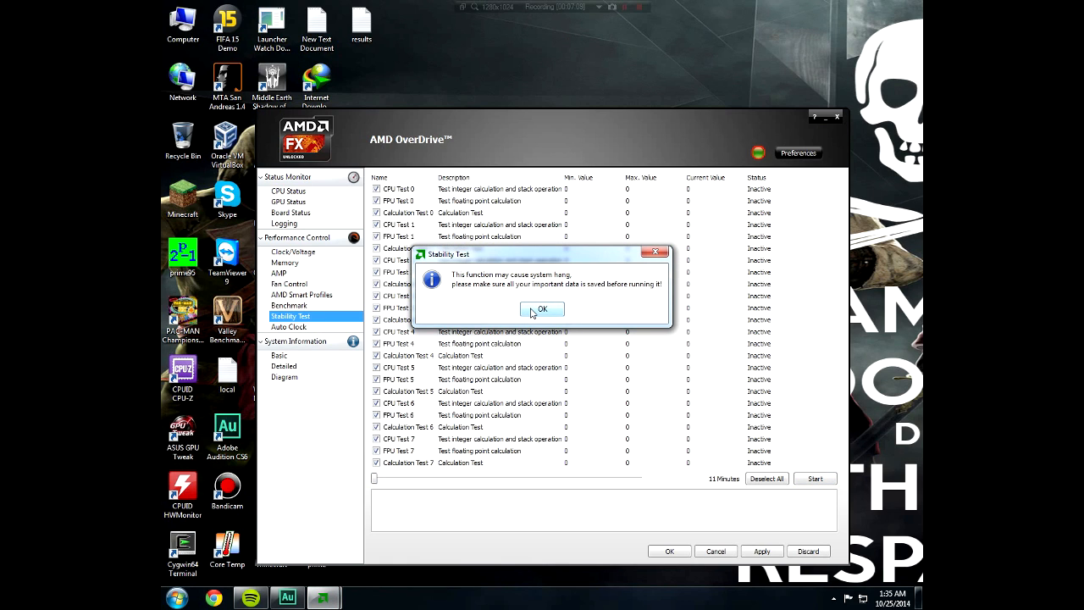
click(542, 307)
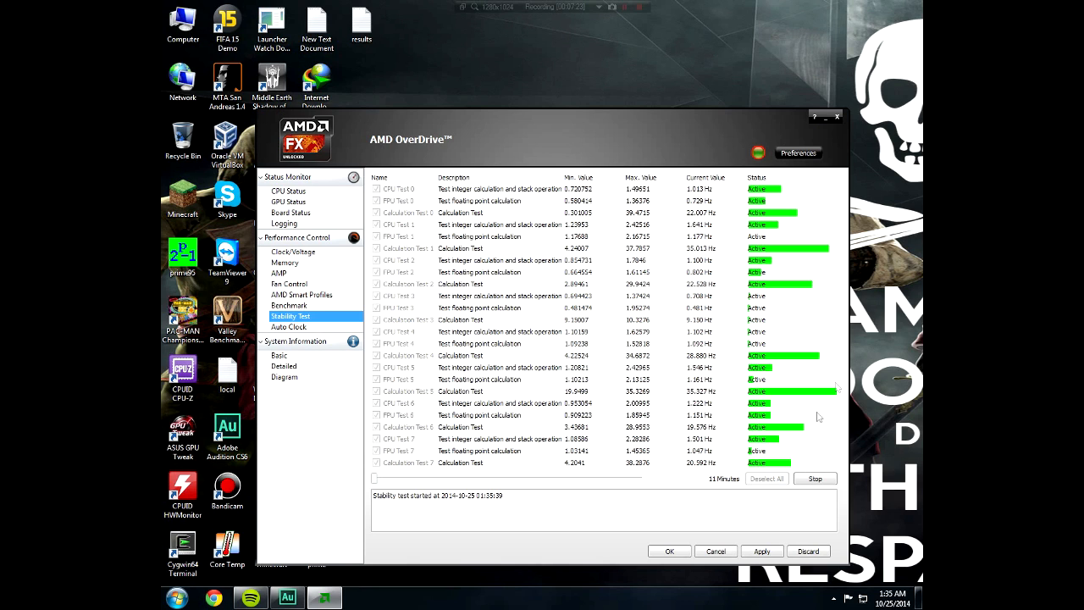
mouse_move(768, 479)
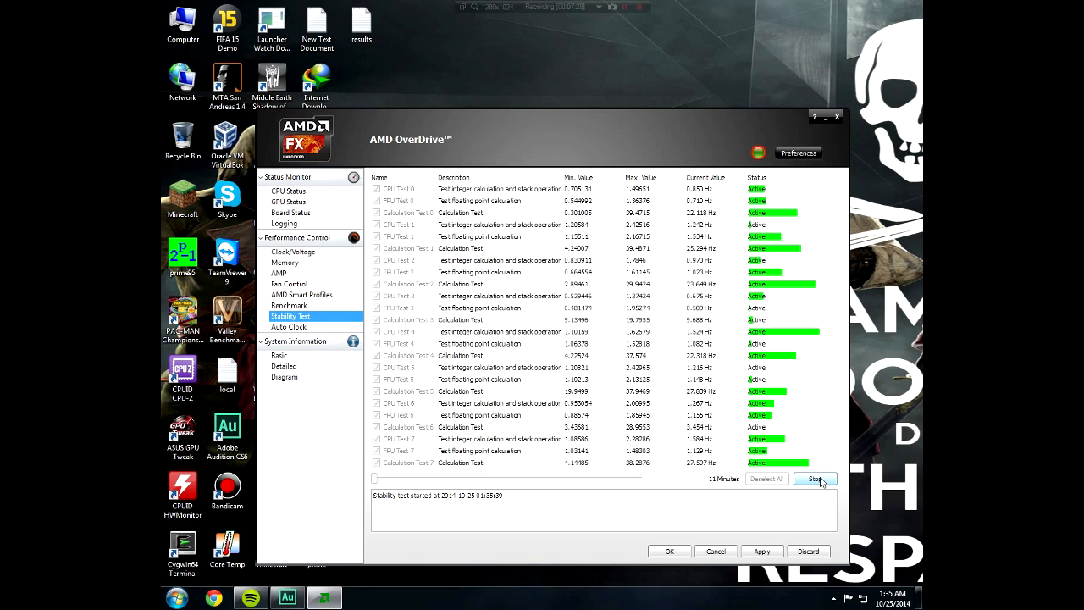
mouse_move(663, 357)
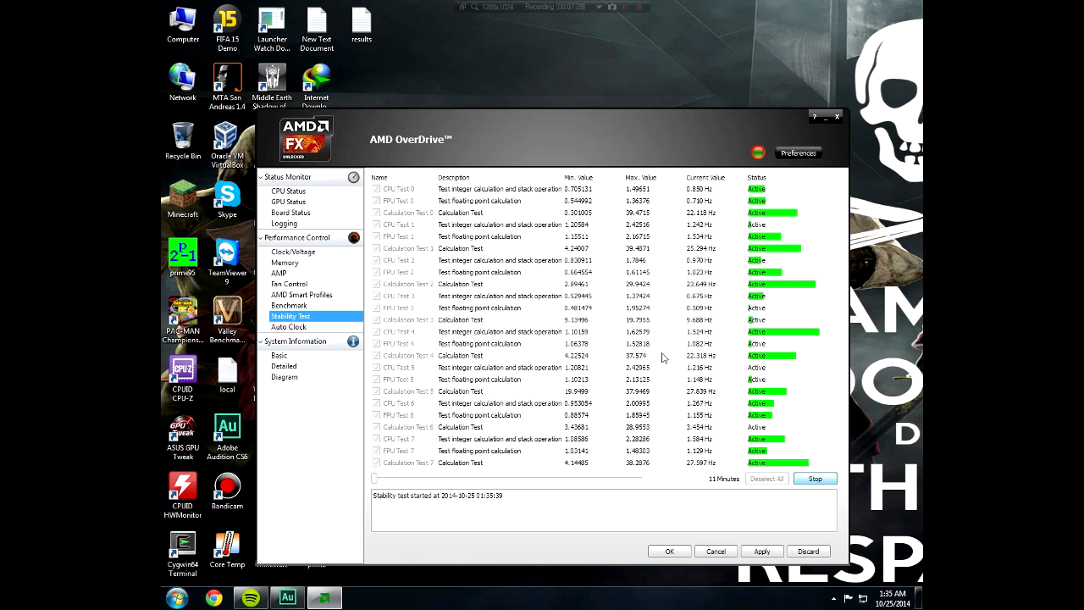
Stop the running stability test and exit AMD OverDrive.
click(814, 479)
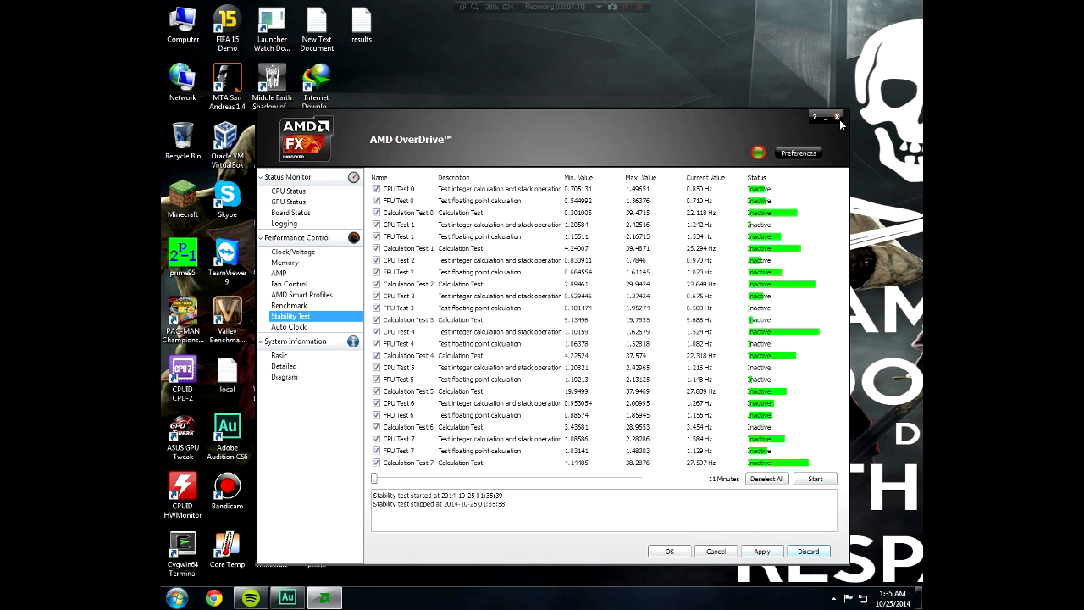
click(837, 117)
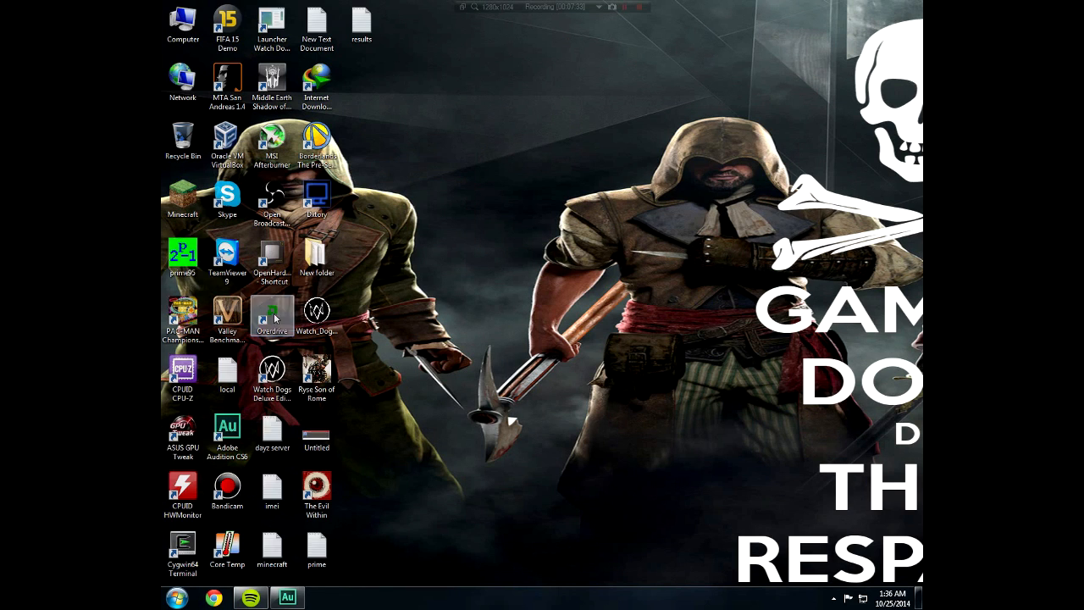
Launch Prime95 for torture test options and search the Start menu for 'speed'.
click(182, 255)
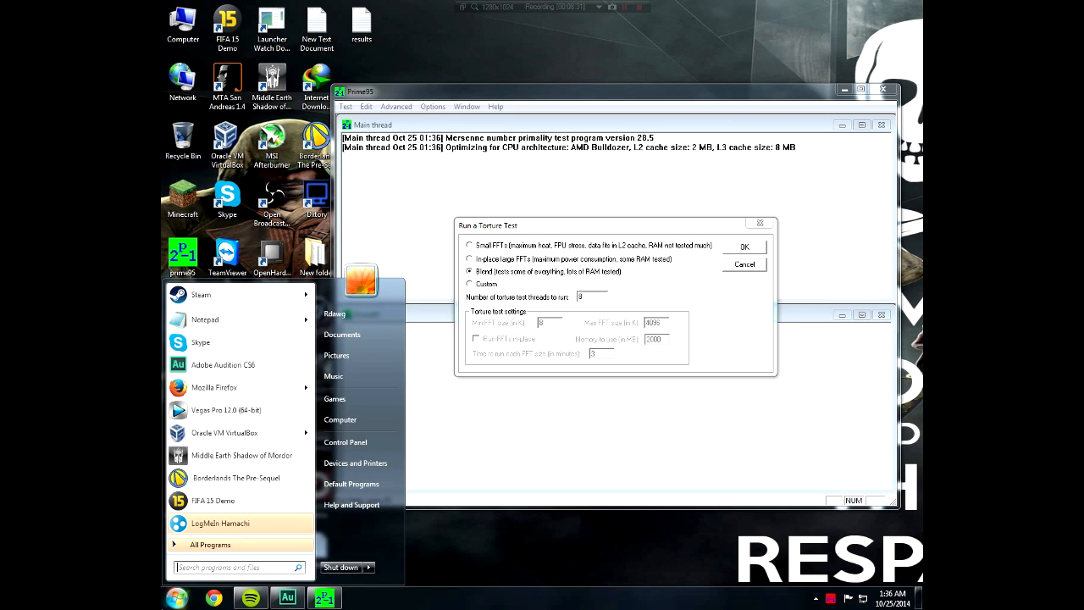
text(speed)
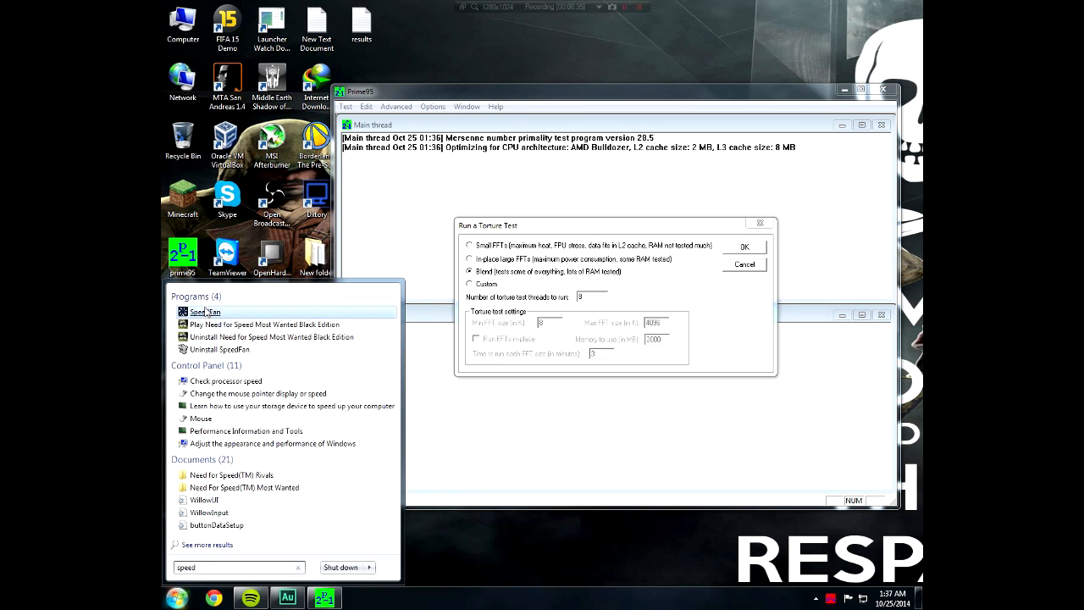
Launch SpeedFan 4.50 from the search results to monitor fans, temperatures and CPU usage.
click(205, 311)
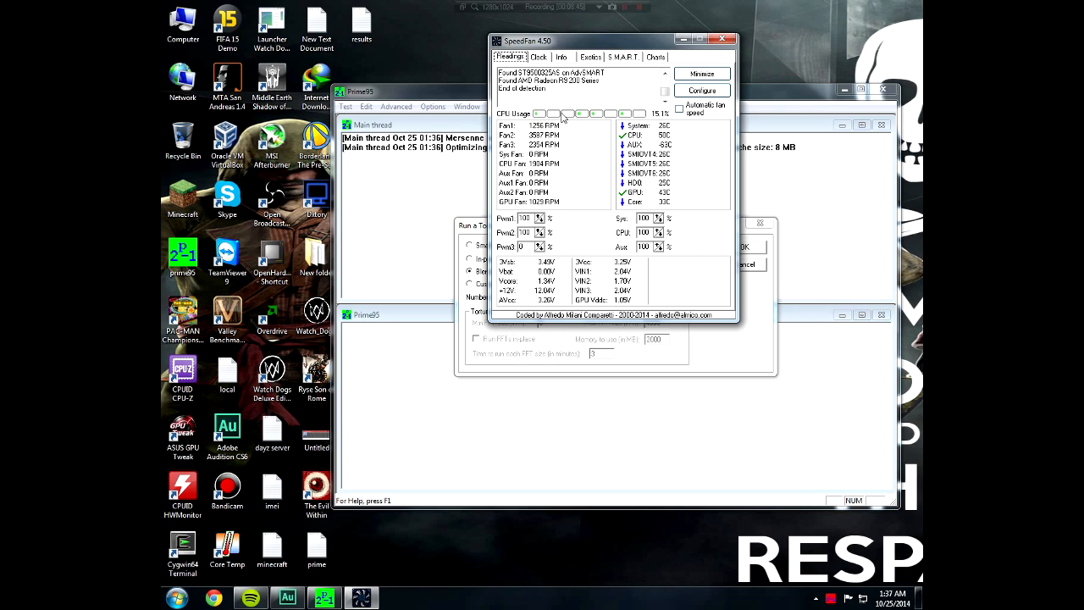
mouse_move(593, 114)
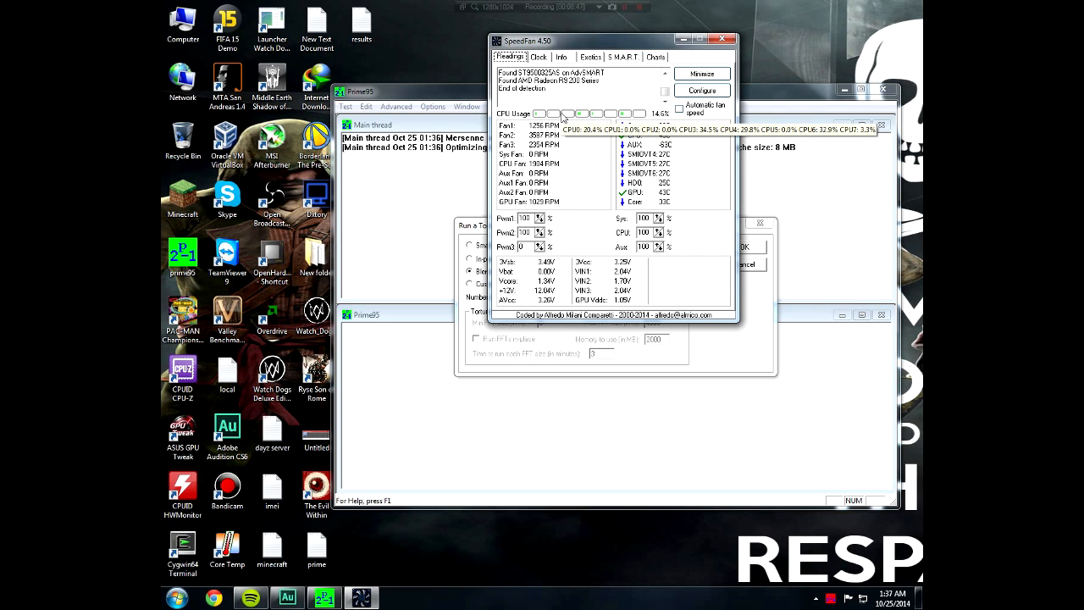
mouse_move(587, 119)
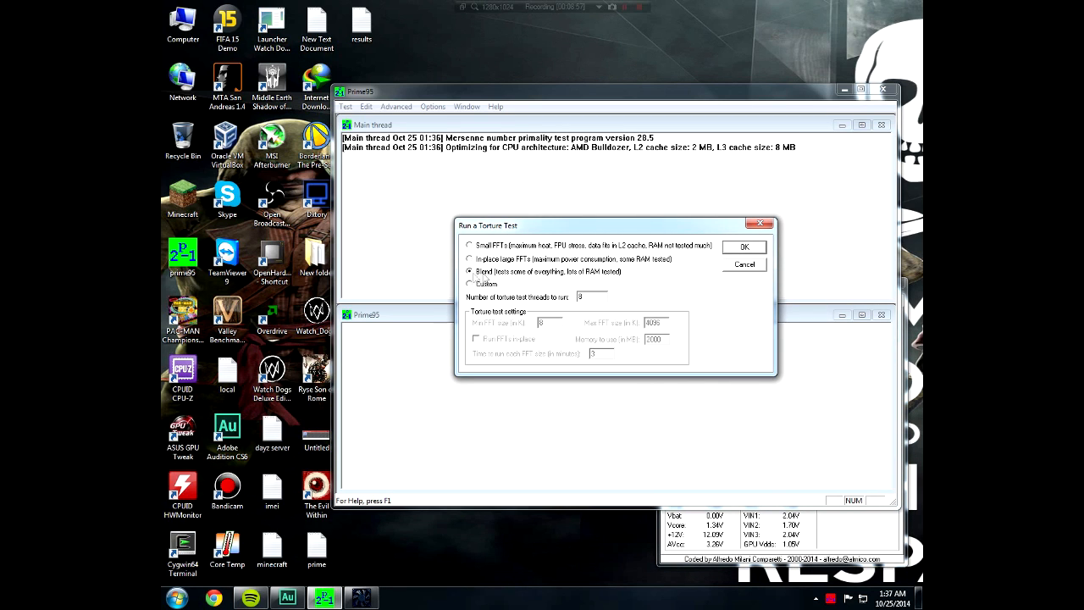
mouse_move(743, 274)
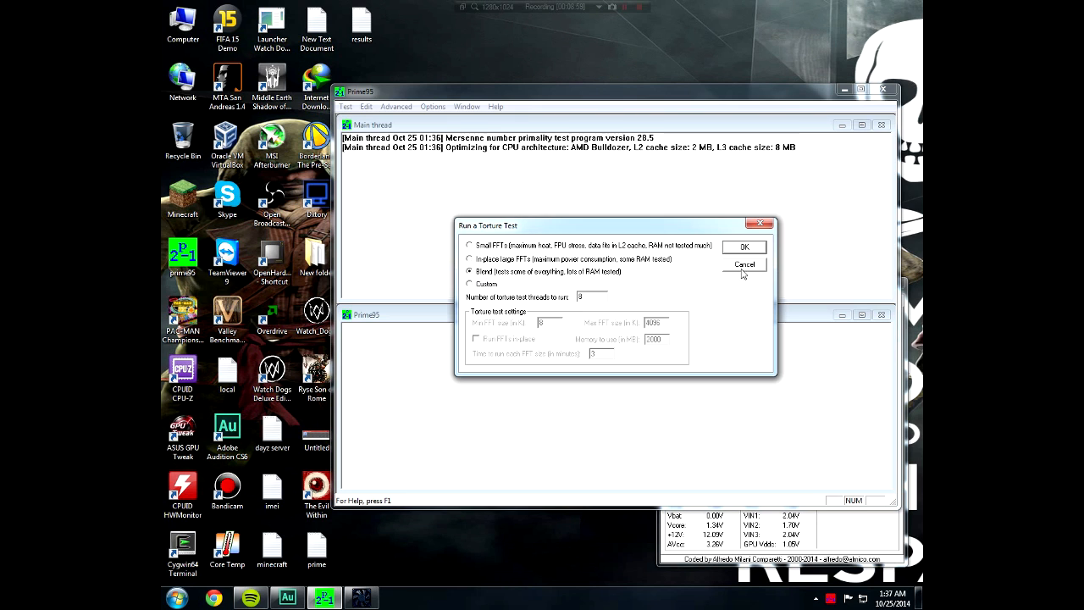
mouse_move(759, 257)
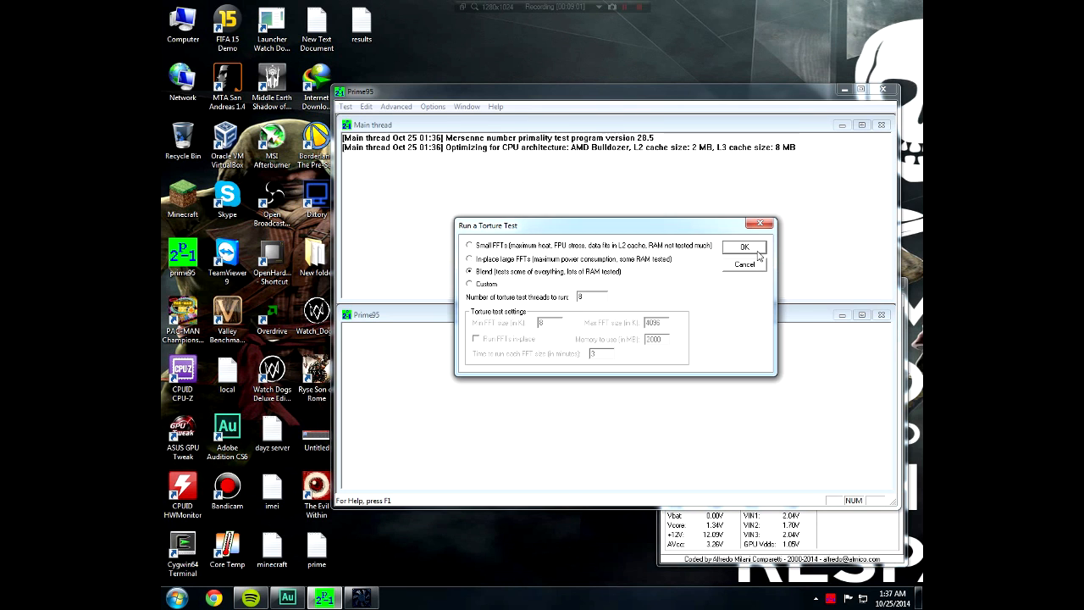
Start the Blend torture test on 8 threads, then open Test > Stop.
click(743, 247)
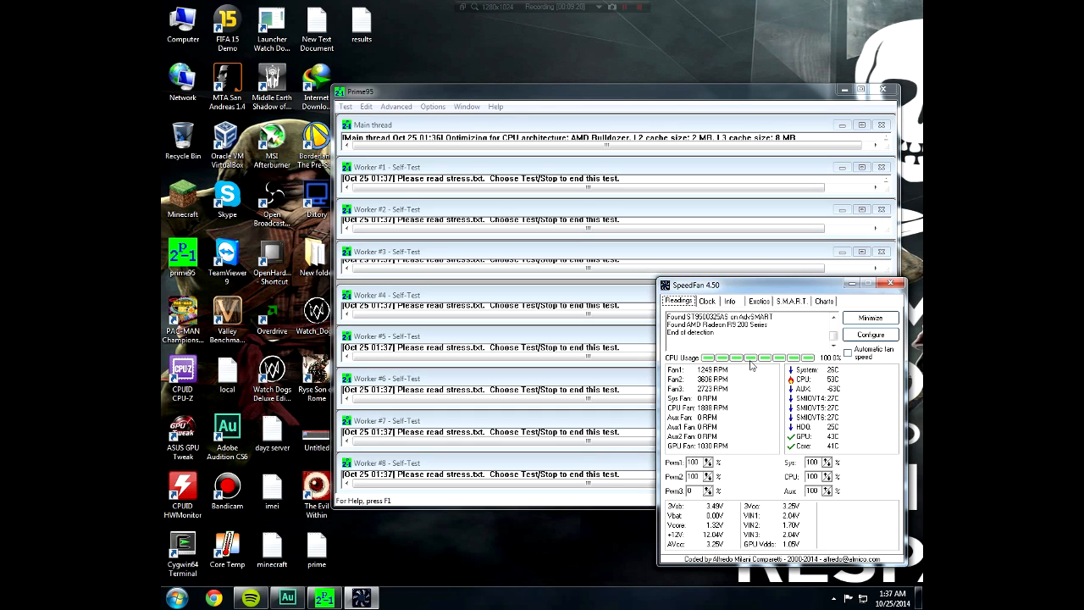
mouse_move(752, 358)
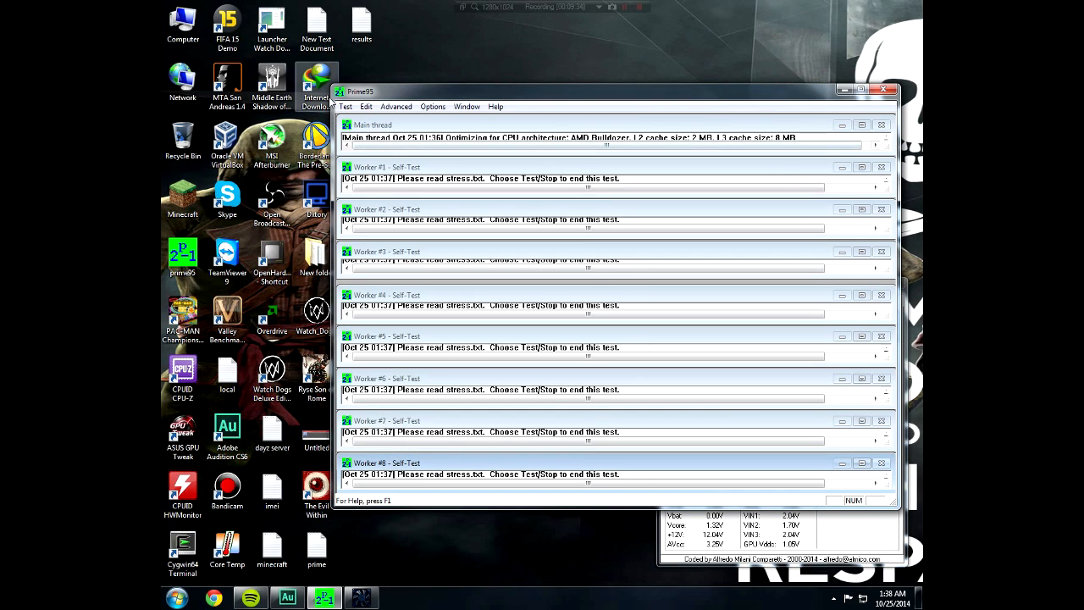
click(346, 106)
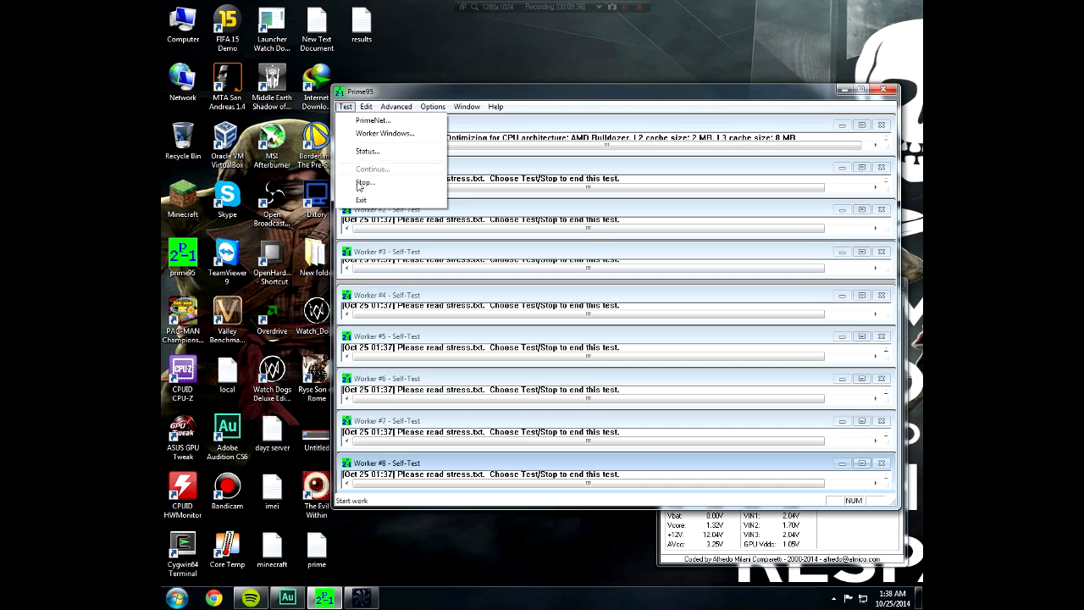
click(364, 183)
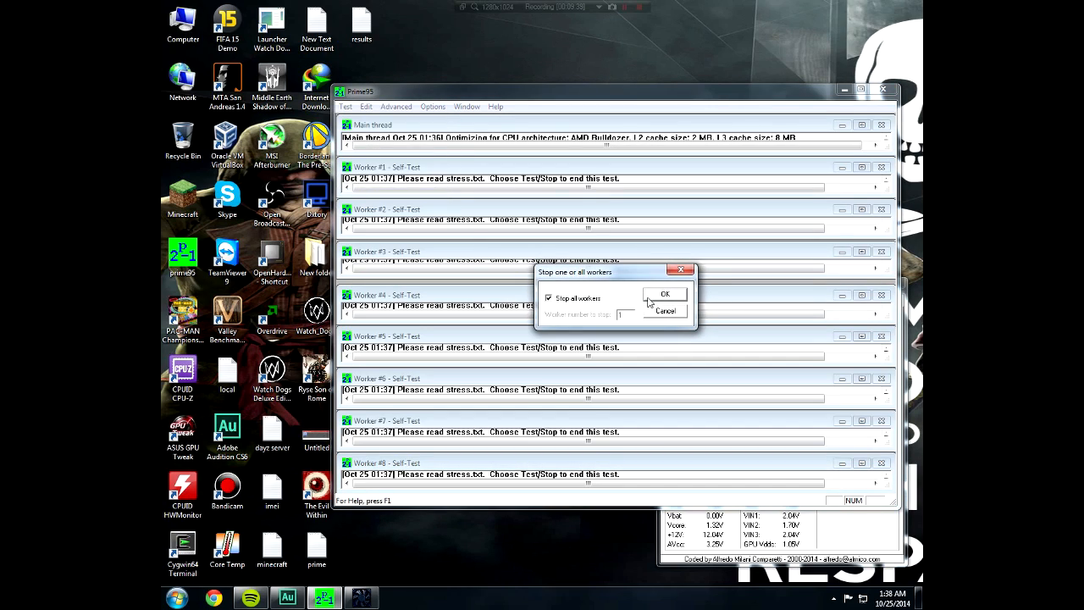